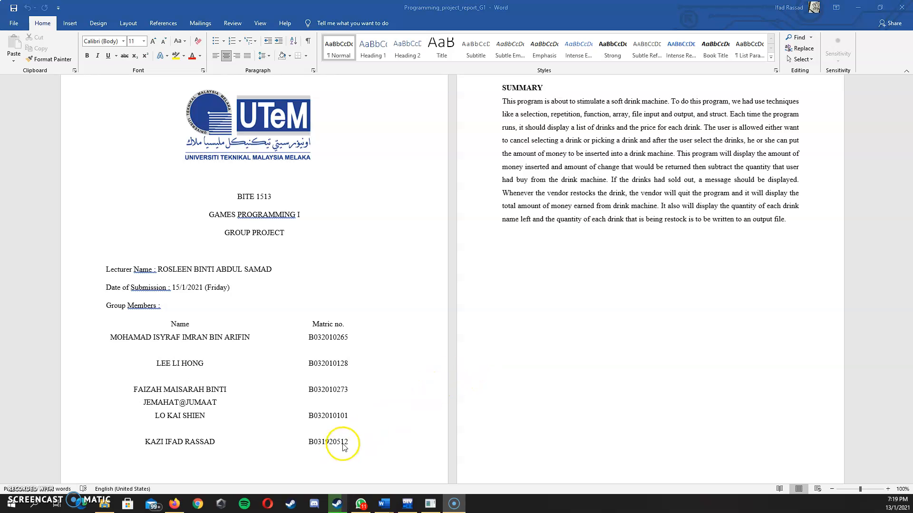
# Switch from the Word report to the Dev-C++ drinks machine project.
pyautogui.click(406, 503)
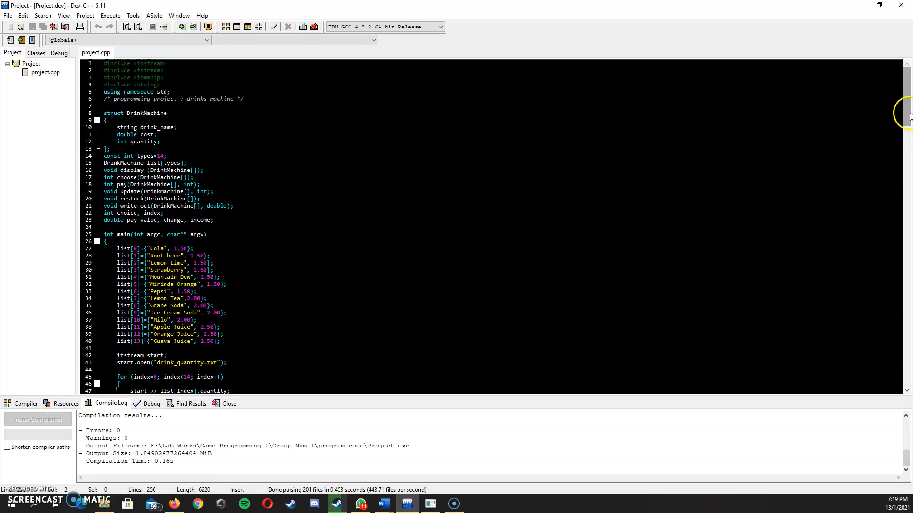
pyautogui.scroll(-3)
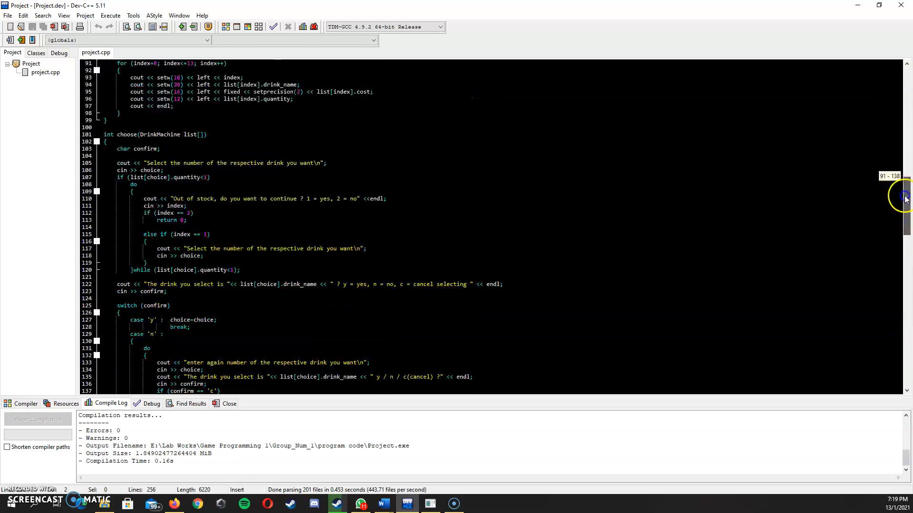
pyautogui.scroll(-3)
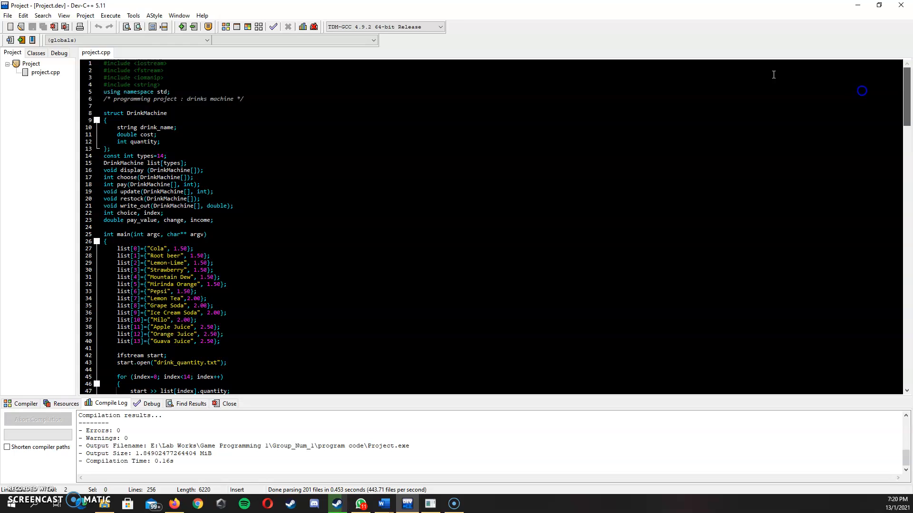
# Compile and run the drinks machine program from the Execute menu.
pyautogui.click(109, 15)
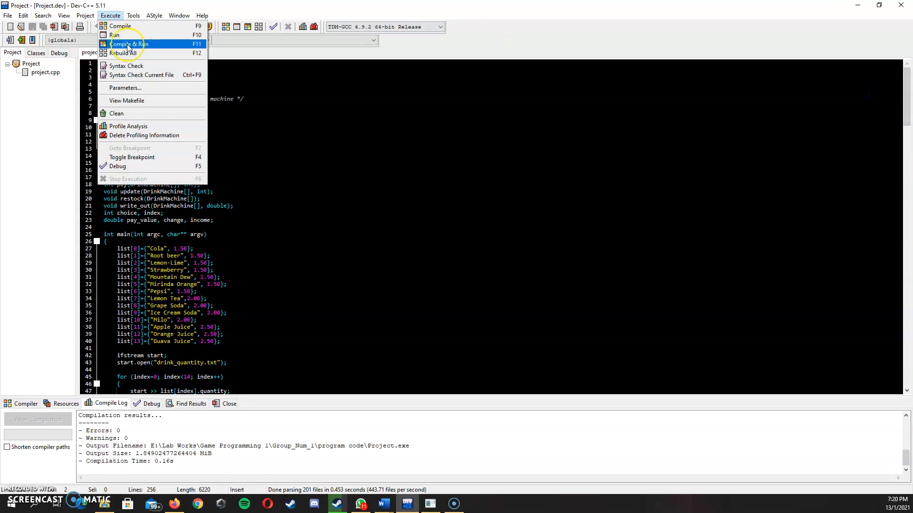
pyautogui.click(129, 43)
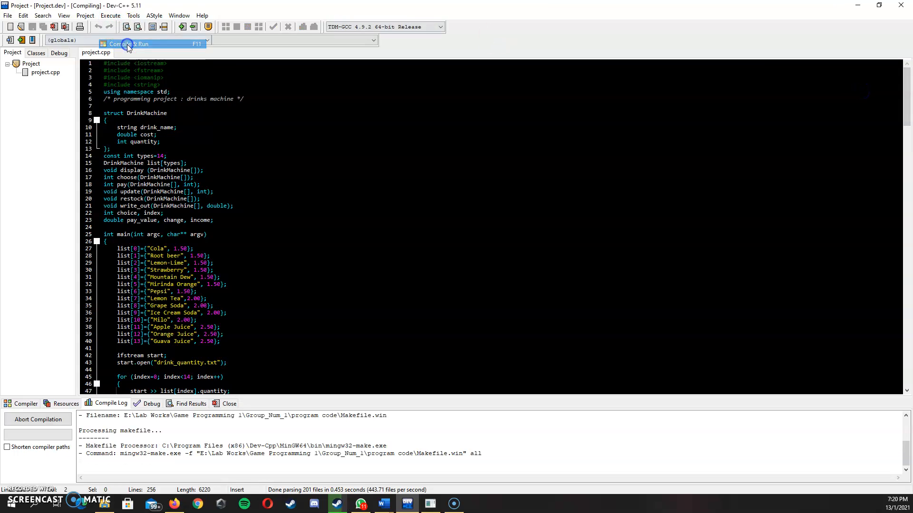
pyautogui.click(127, 44)
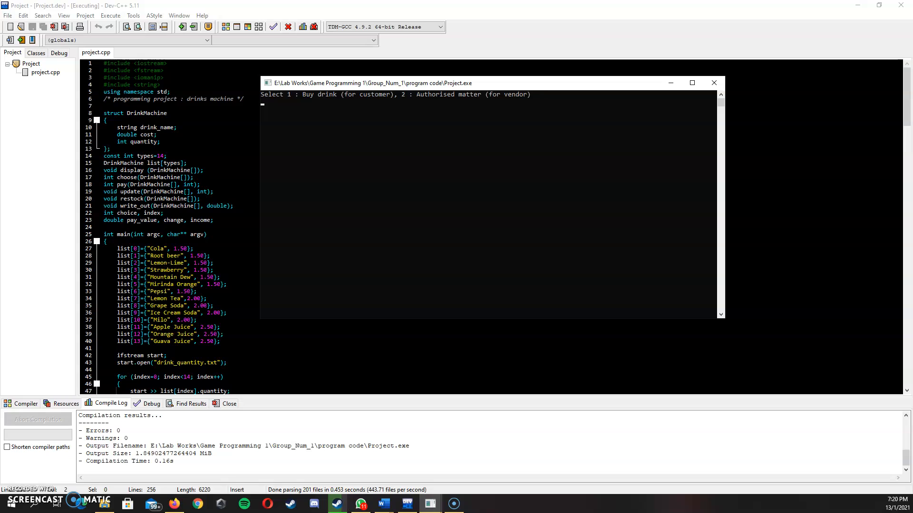
# Choose the customer option (1), then pick drink 3, Strawberry.
pyautogui.write('1')
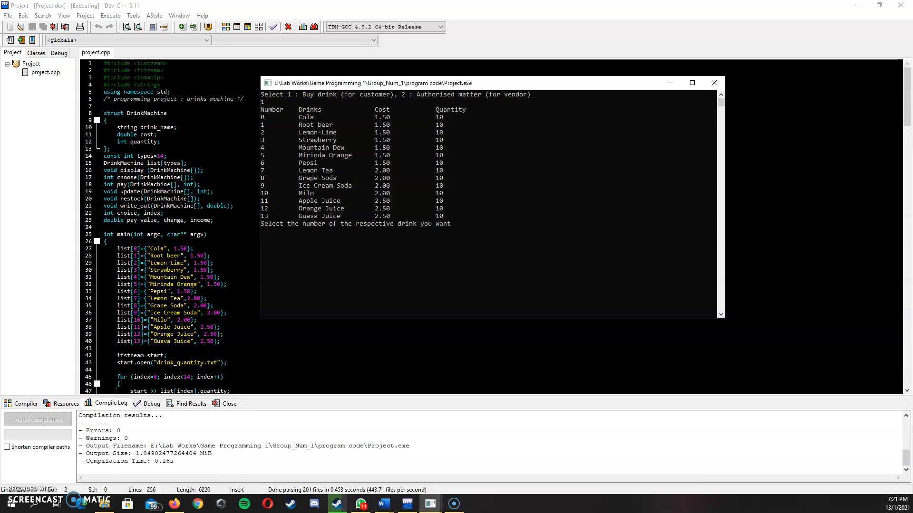
pyautogui.write('3')
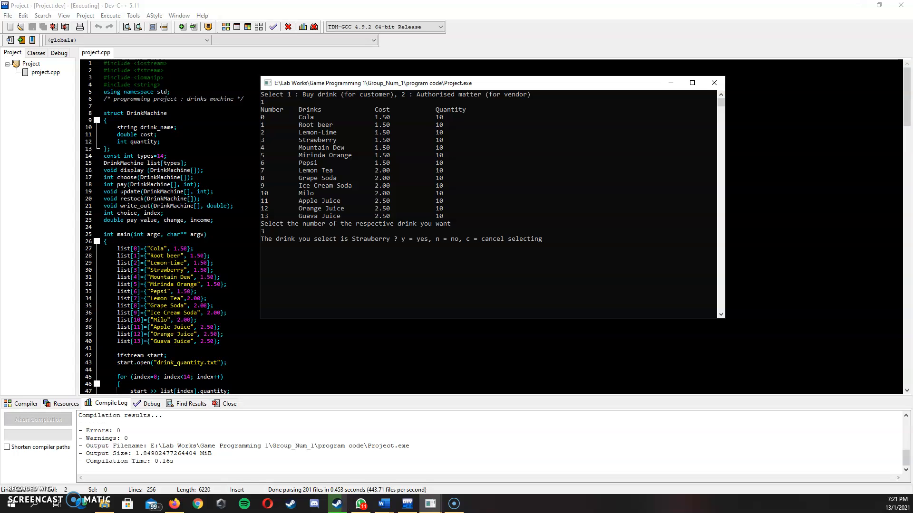
# Confirm Strawberry, pay 2.00 for 0.50 change, and close the console.
pyautogui.write('y')
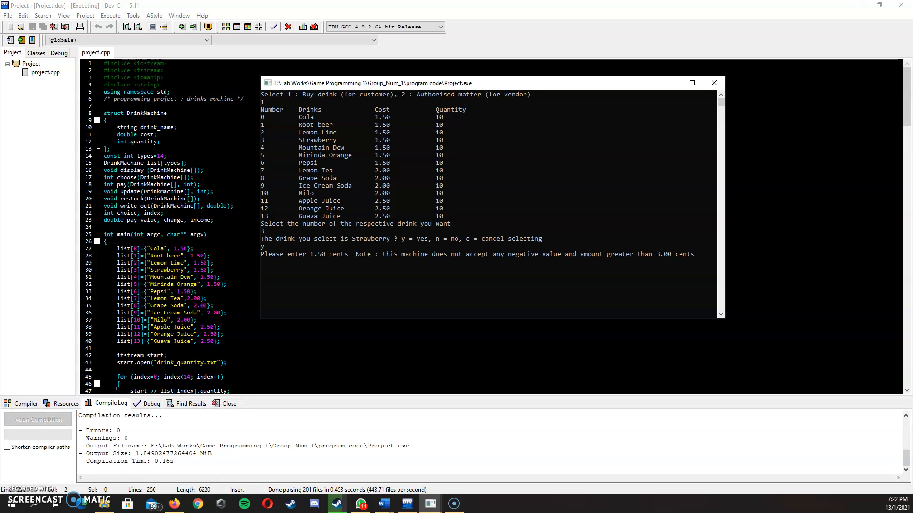
pyautogui.write('2.00')
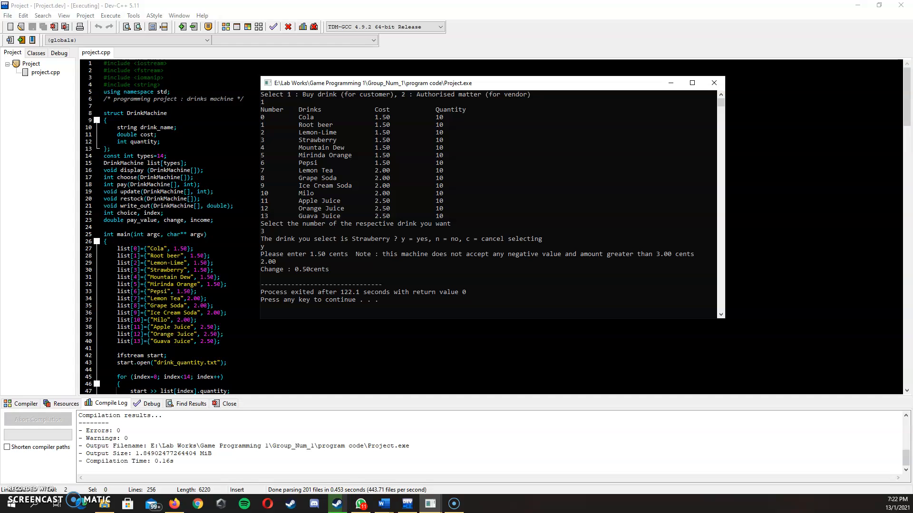
pyautogui.click(713, 83)
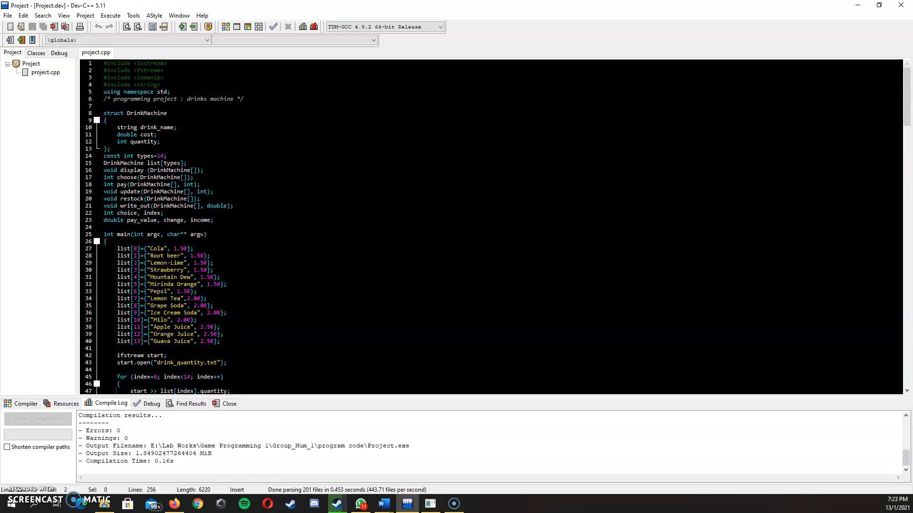
# Rerun the program via Execute > Run and choose customer option 1.
pyautogui.click(109, 15)
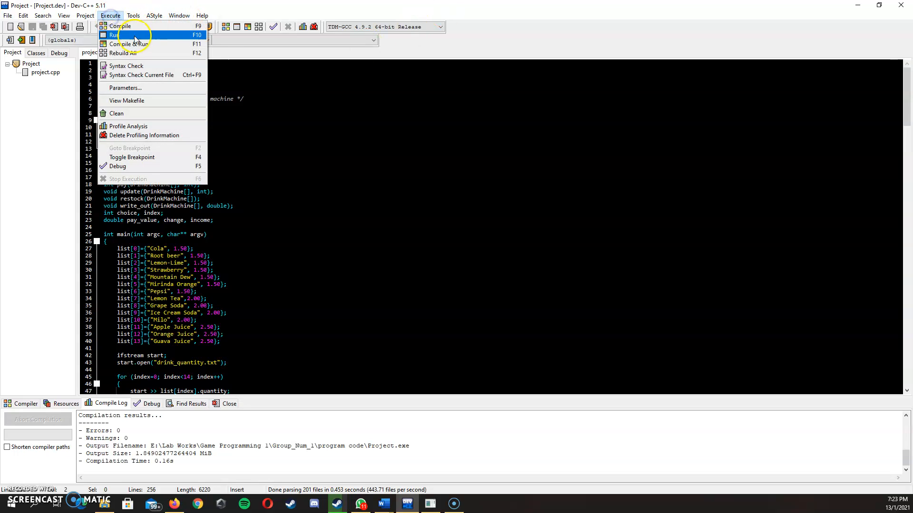
pyautogui.click(115, 34)
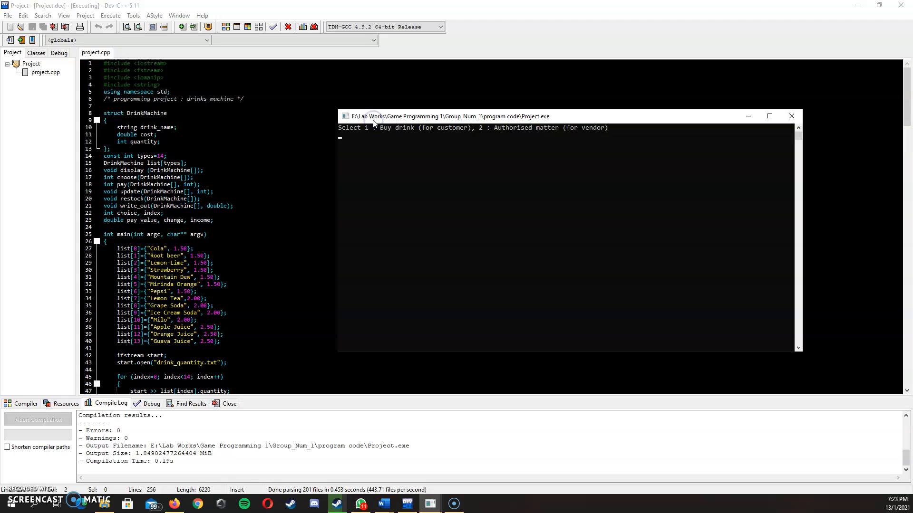
pyautogui.write('1')
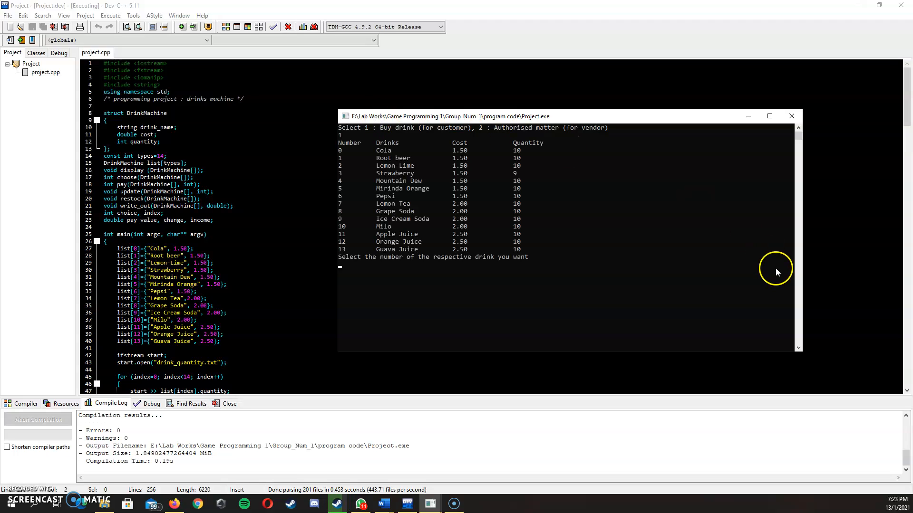
pyautogui.moveTo(883, 255)
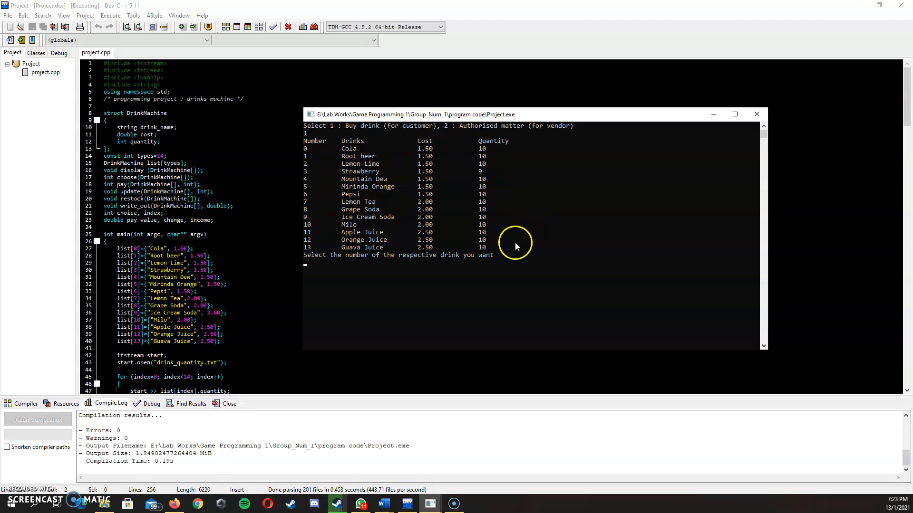
pyautogui.moveTo(643, 245)
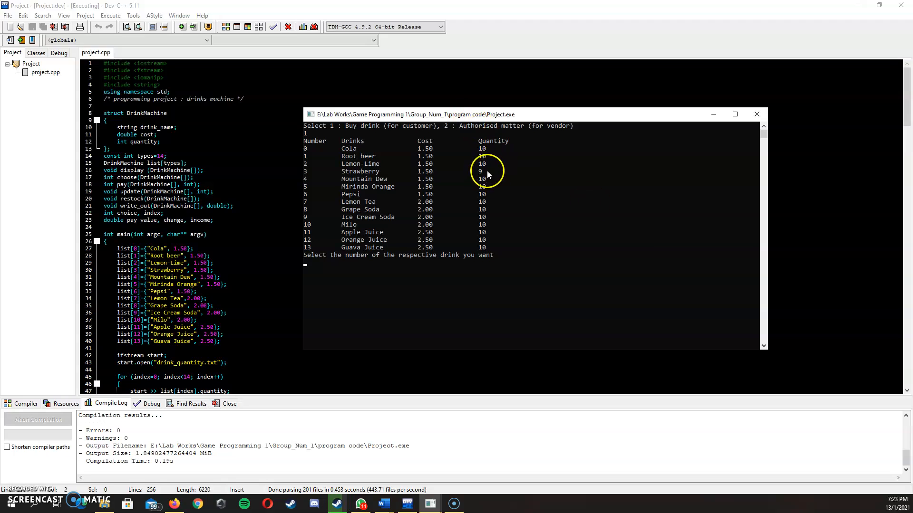
pyautogui.moveTo(509, 187)
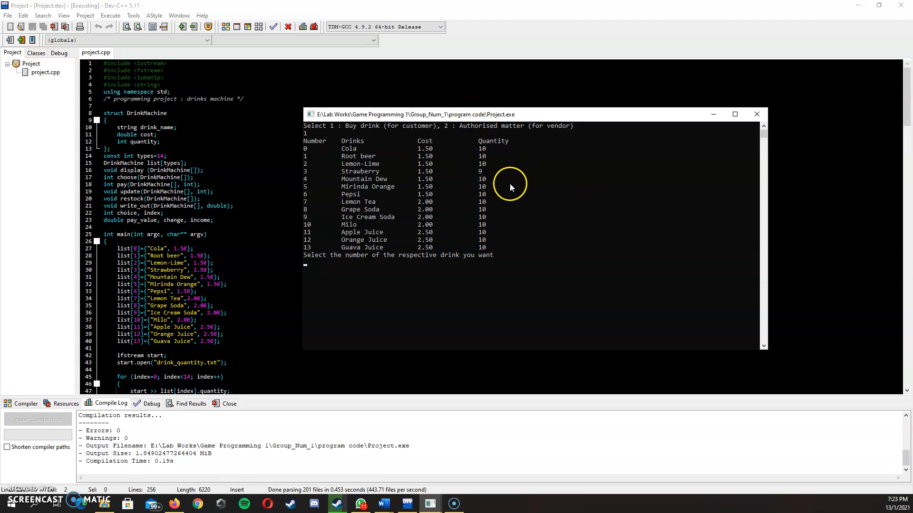
pyautogui.moveTo(553, 222)
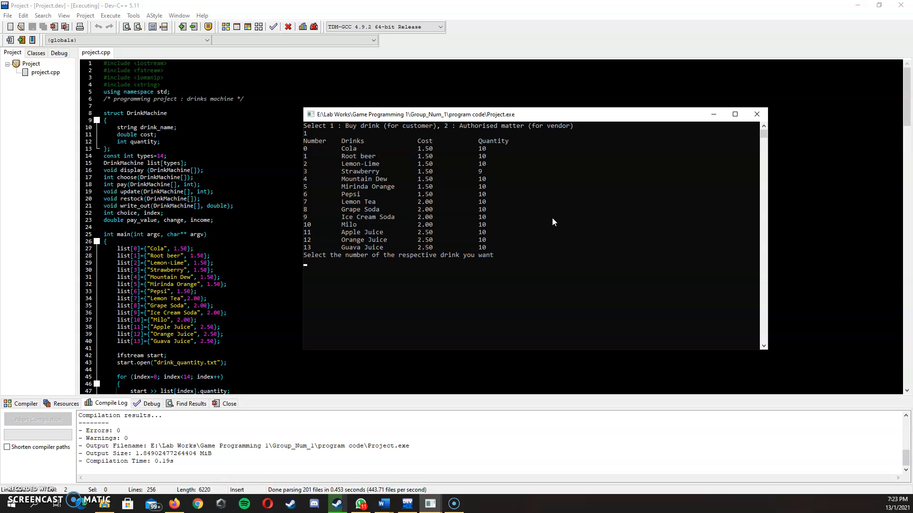
# Buy a Pepsi (drink 6), confirming with y and paying 1.50.
pyautogui.write('6')
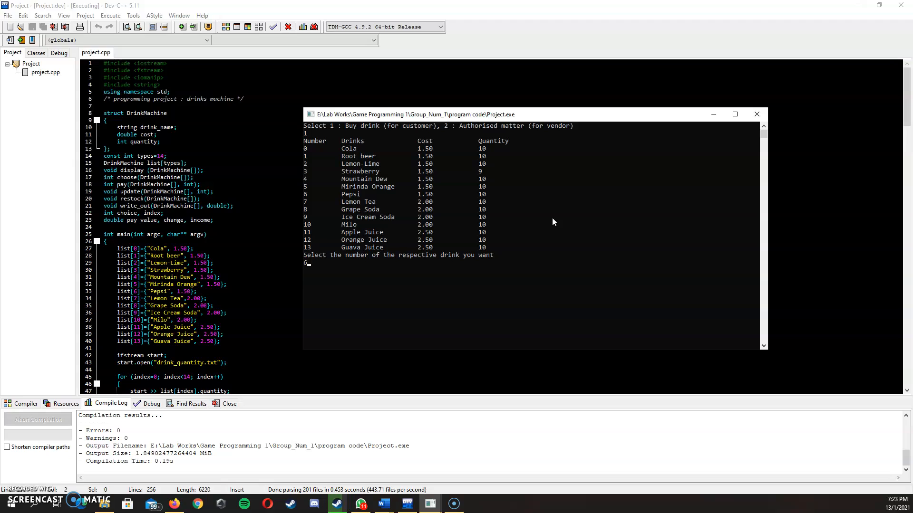
pyautogui.press('enter')
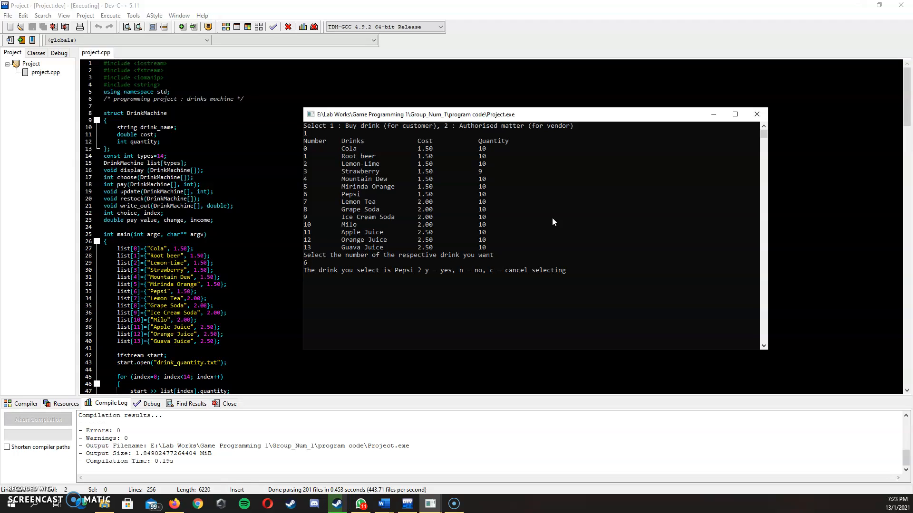
pyautogui.write('y')
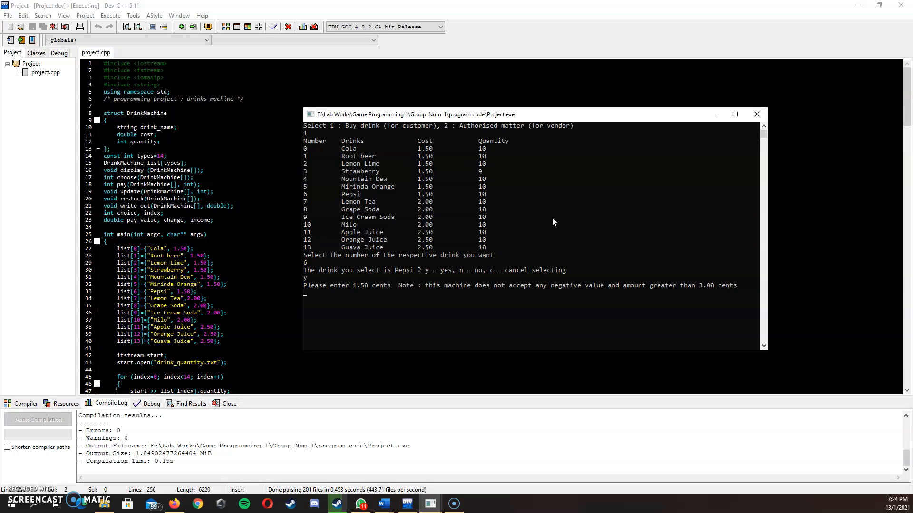
pyautogui.write('1.50')
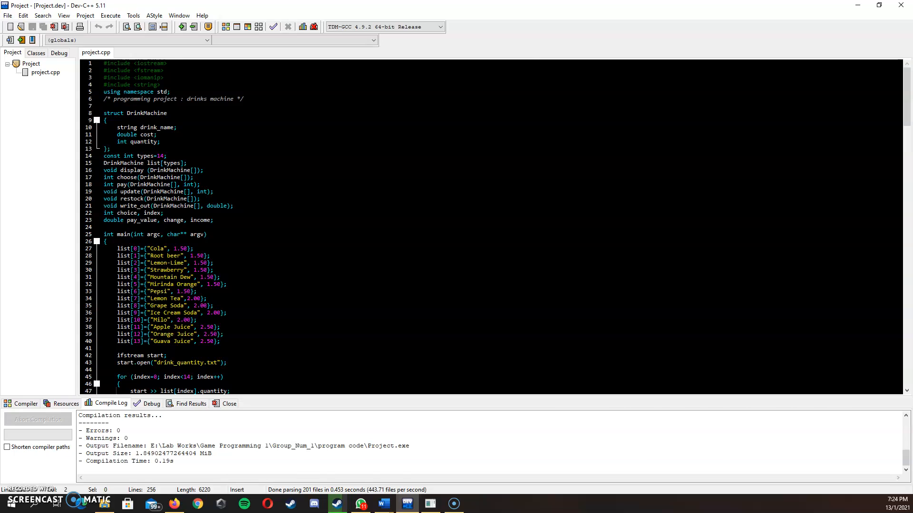
# Return to the Word report and scroll down to the FLOWCHART page.
pyautogui.click(382, 503)
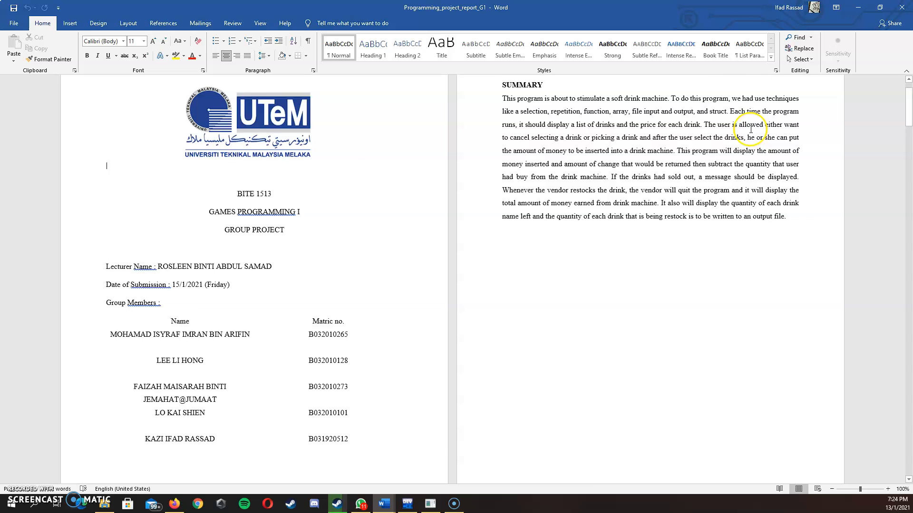
pyautogui.scroll(-3)
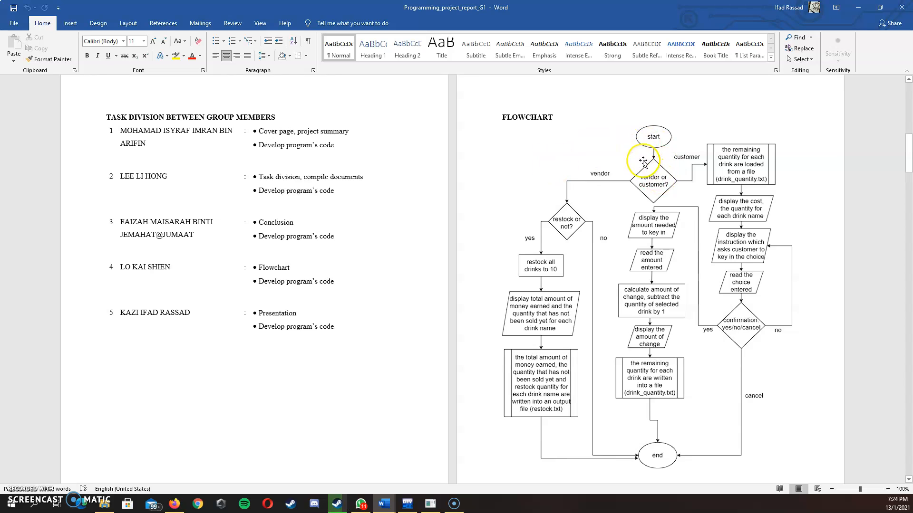
pyautogui.moveTo(575, 178)
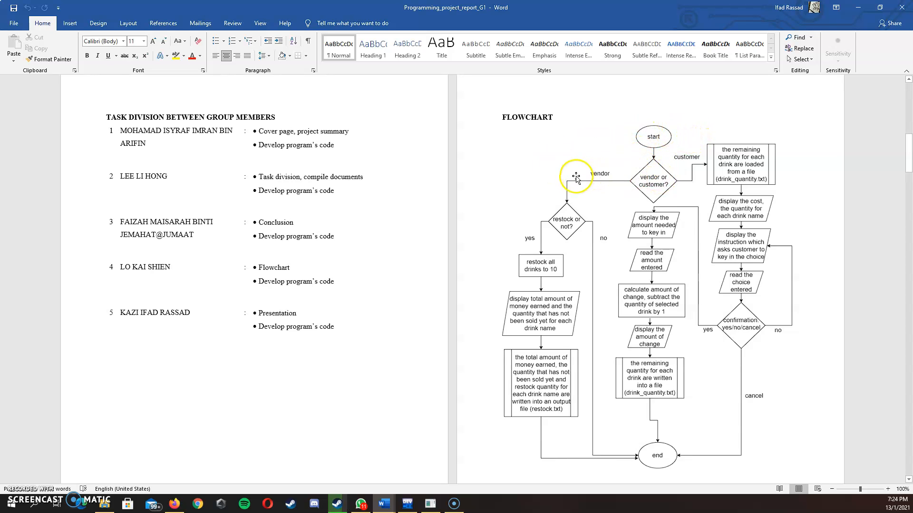
pyautogui.moveTo(588, 171)
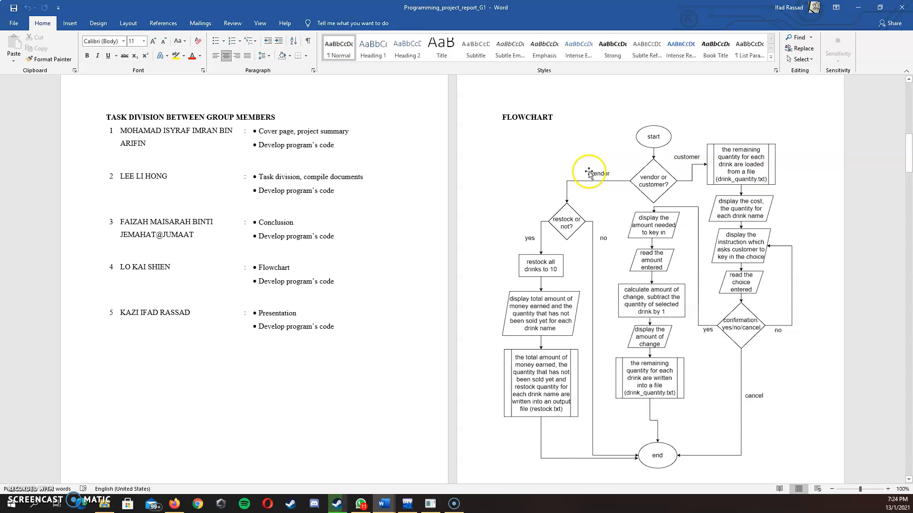
pyautogui.scroll(-3)
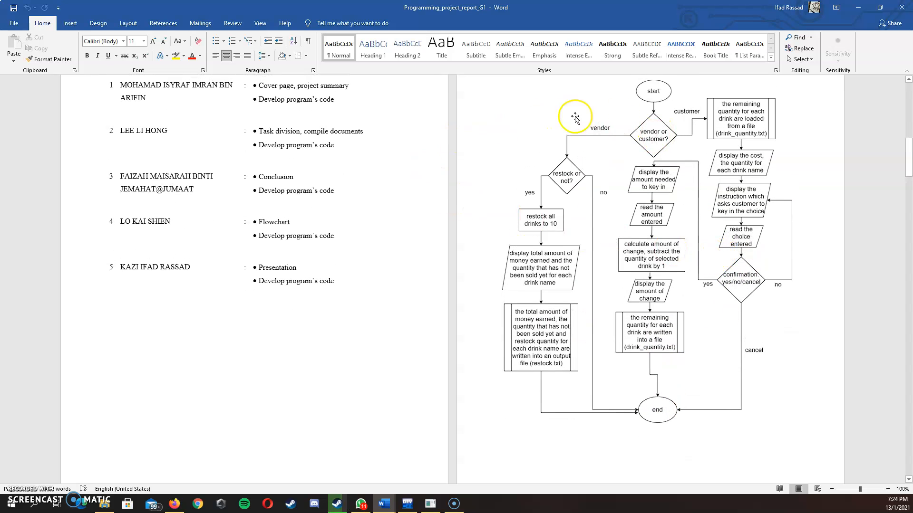
pyautogui.moveTo(546, 158)
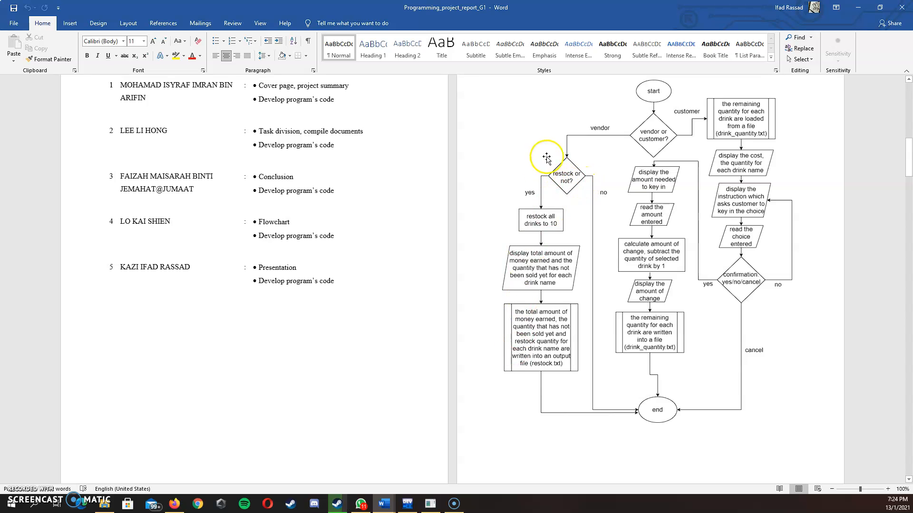
pyautogui.moveTo(530, 122)
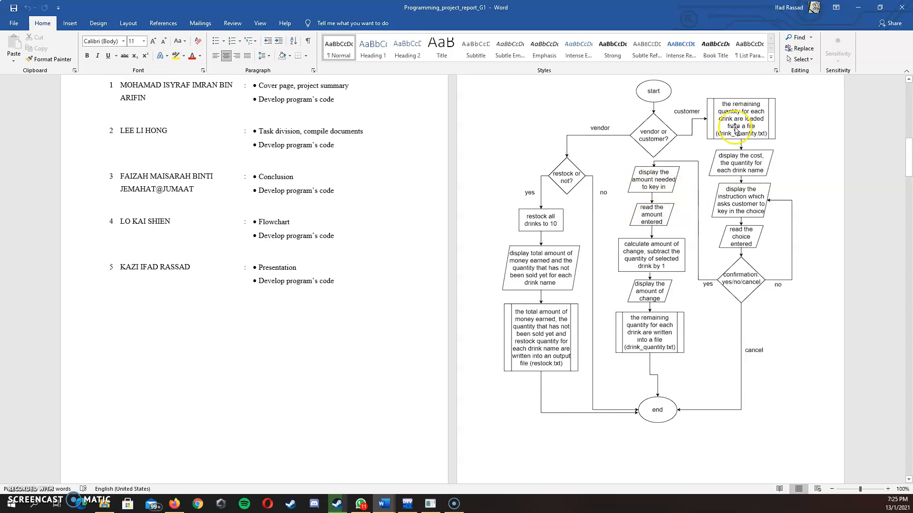
pyautogui.moveTo(350, 381)
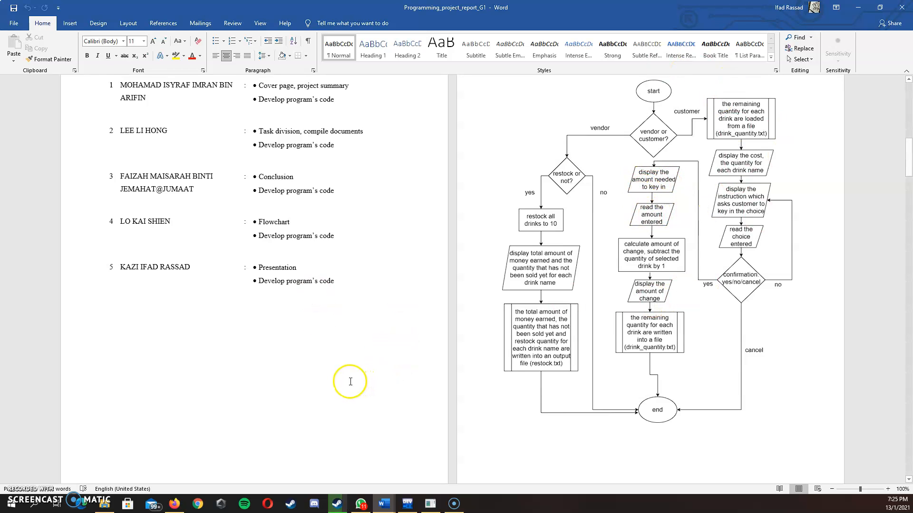